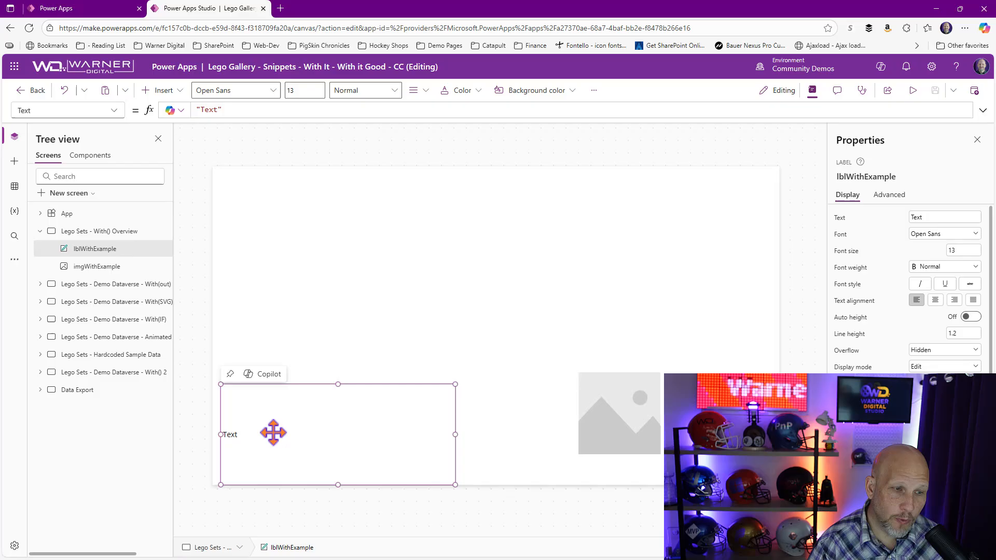
pyautogui.moveTo(503, 305)
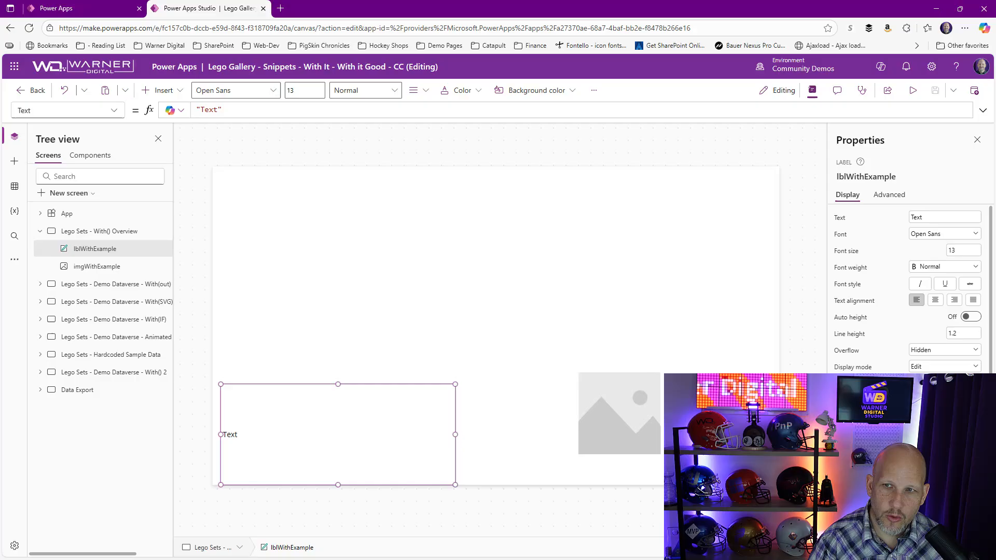
pyautogui.moveTo(521, 218)
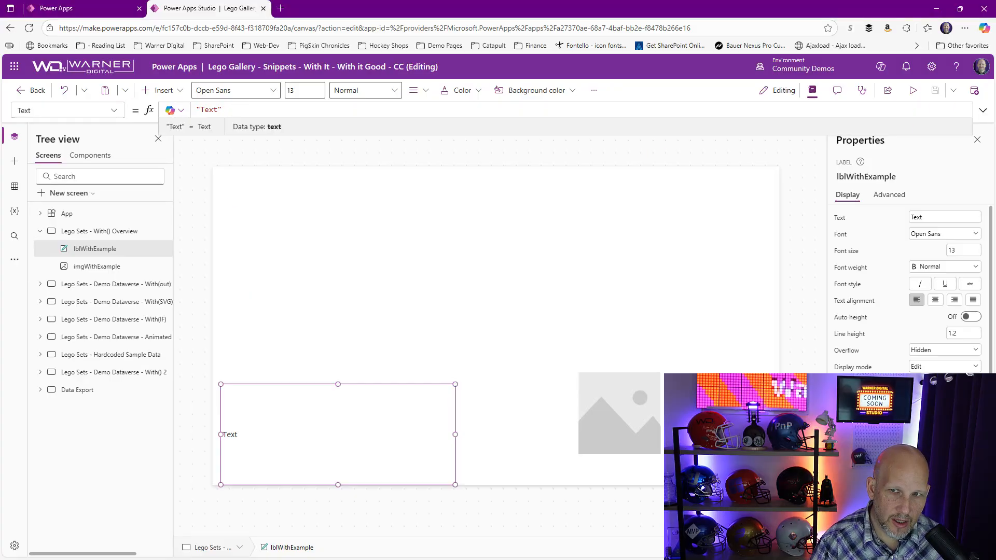
# - Replace lblWithExample's "Text" formula by starting to type a With( expression
pyautogui.click(210, 110)
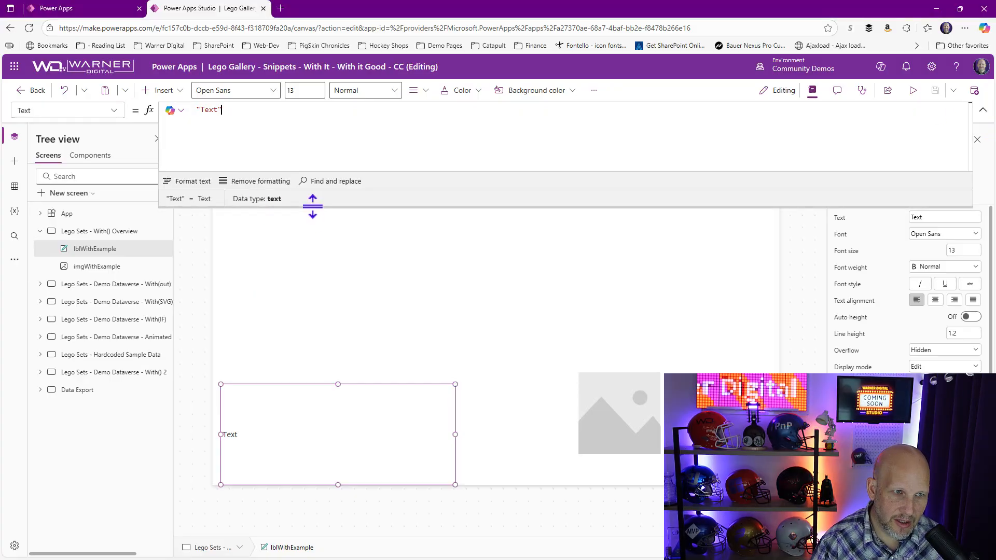
pyautogui.write('W')
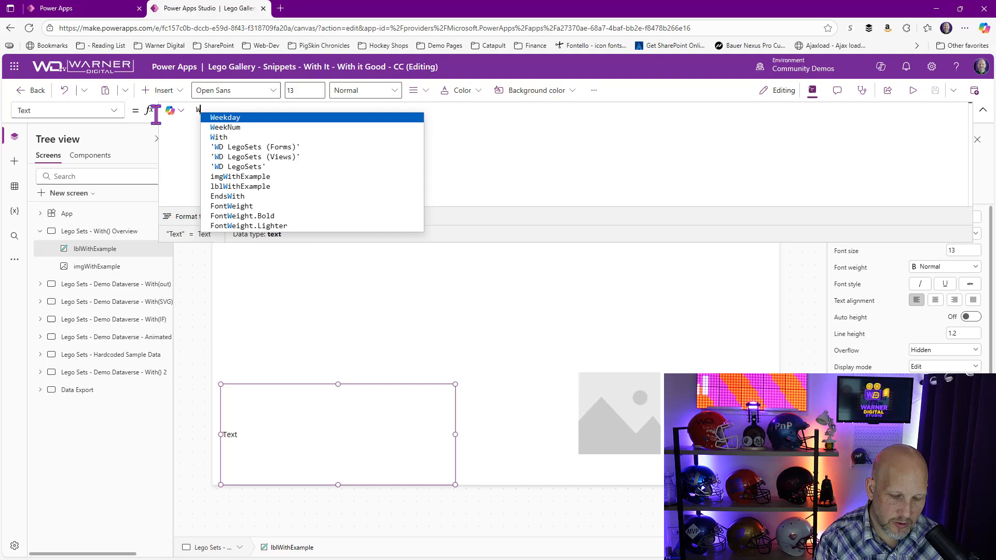
pyautogui.write('ith(')
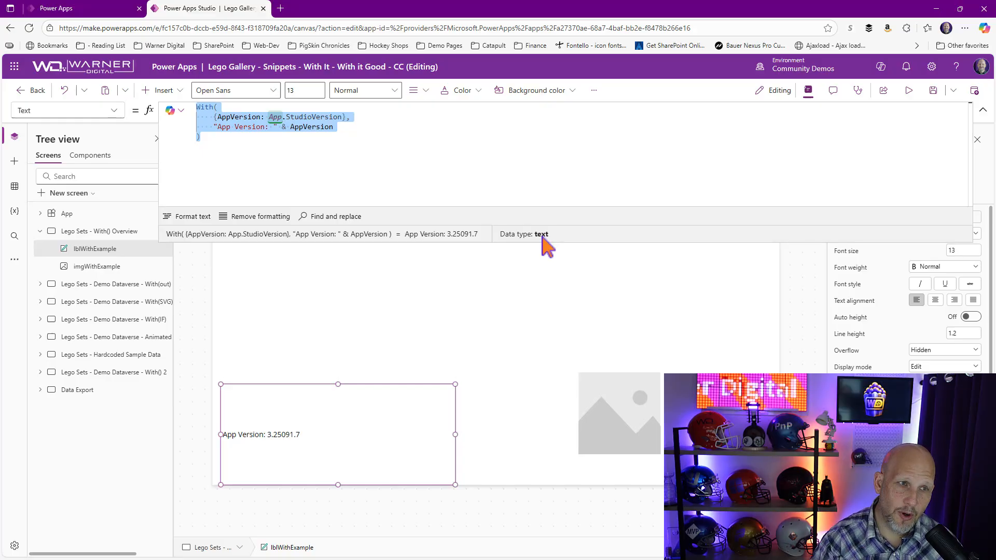
pyautogui.moveTo(539, 253)
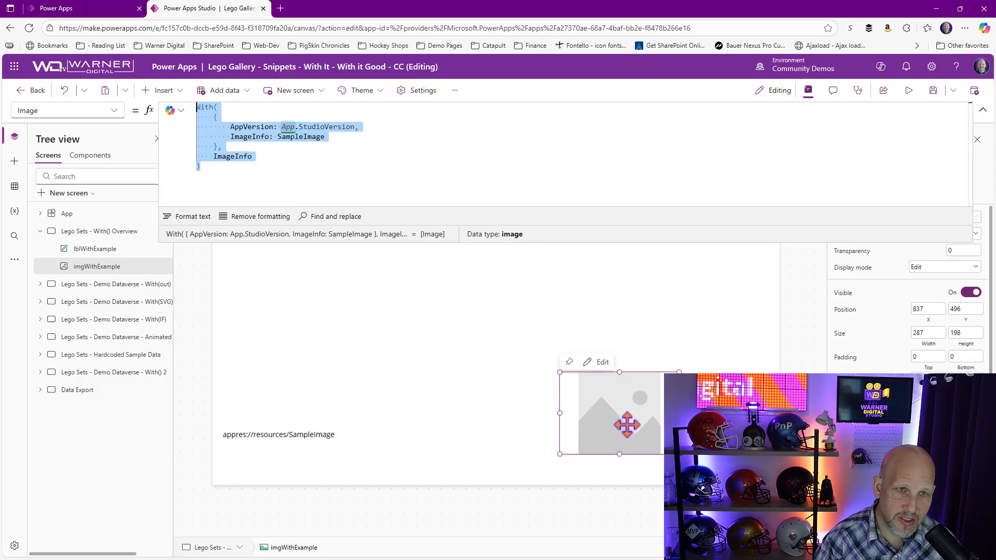
pyautogui.moveTo(278, 385)
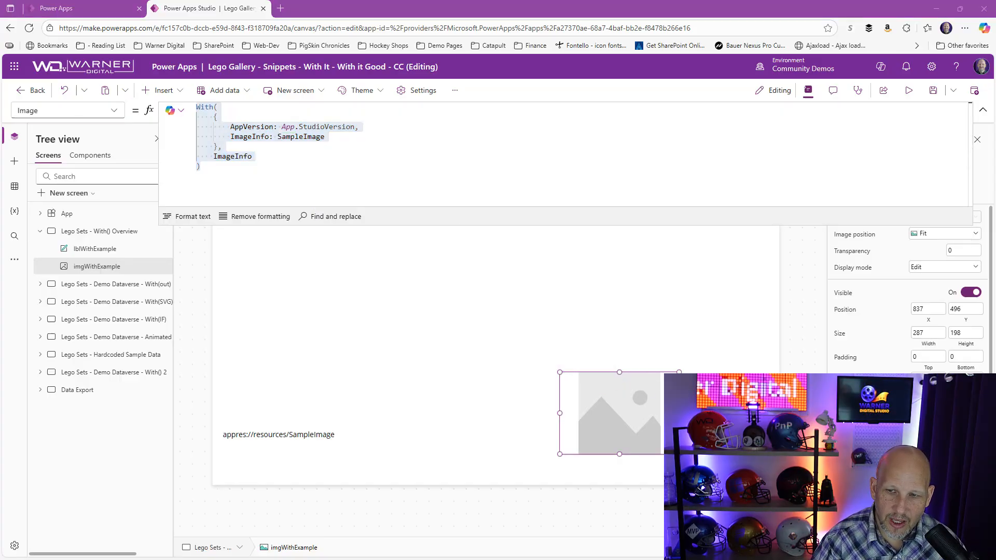
pyautogui.moveTo(871, 294)
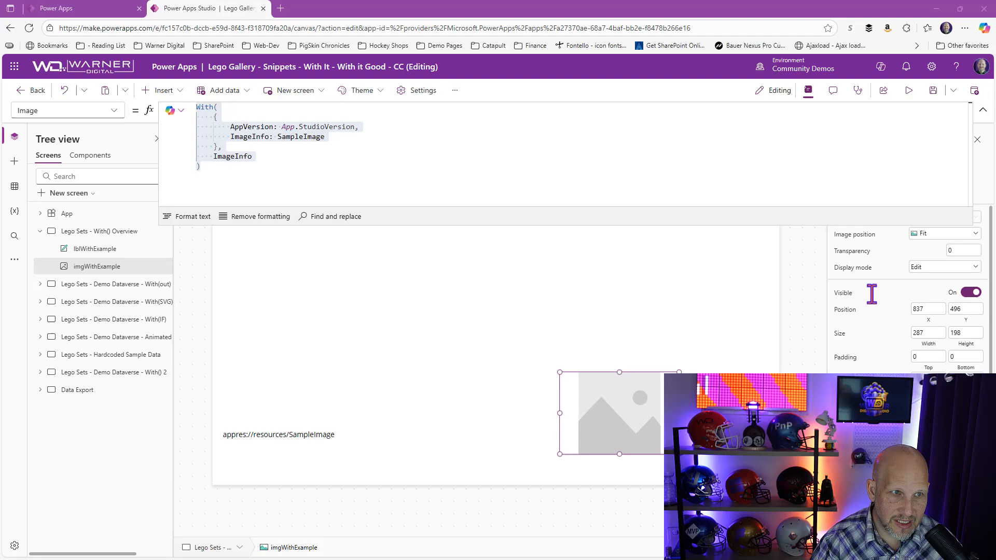
# - Swap SampleImage in imgWithExample's Image formula for the quoted warner.digital logo URL
pyautogui.doubleClick(300, 136)
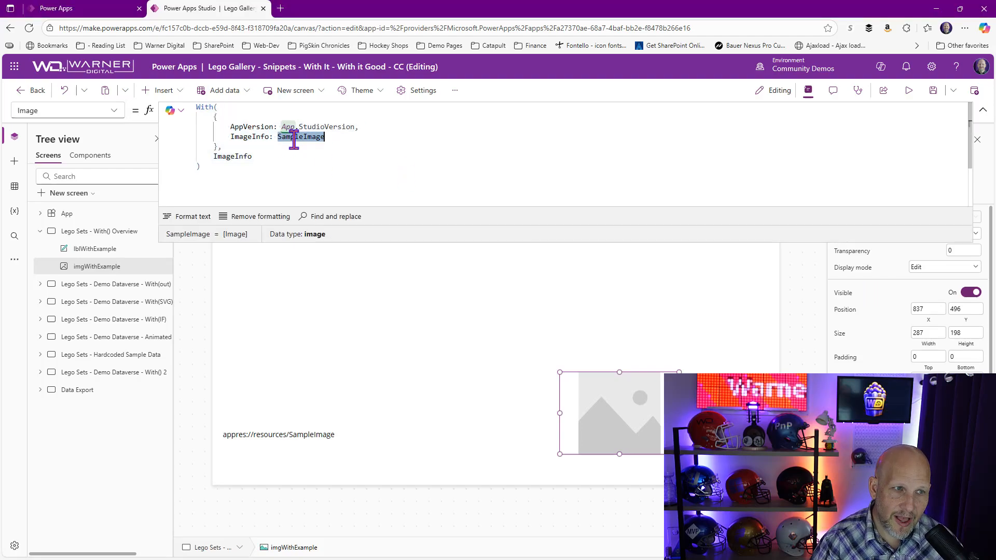
pyautogui.write('"https://warner.digital/wp-content/uploads/2018/06/cropped-WDHeaderLogo350pxW.png"')
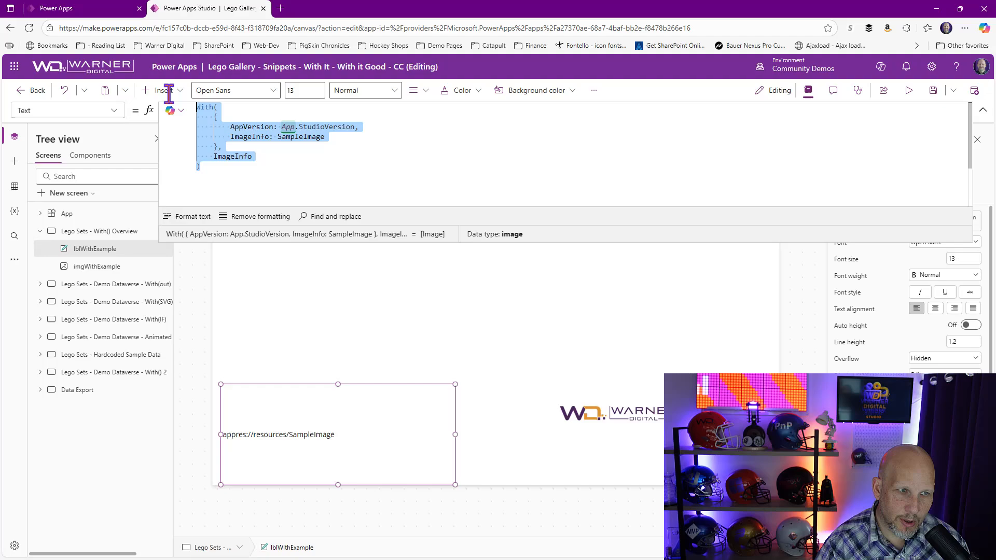
# - Replace SampleImage in lblWithExample.Text with the same warner.digital logo URL string
pyautogui.write('"https://warner.digital/wp-content/uploads/2018/06/cropped-WDHeaderLogo350pxW.png"')
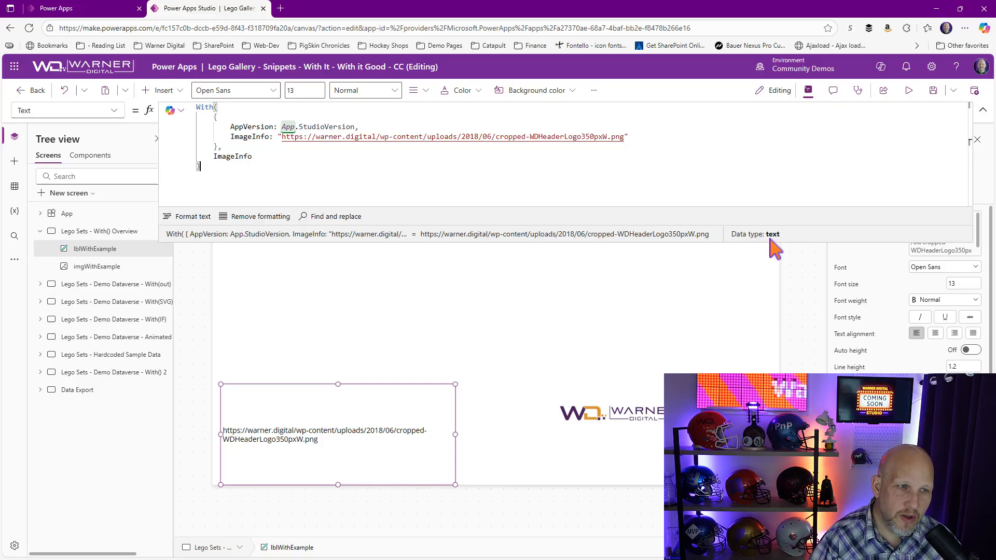
pyautogui.doubleClick(232, 157)
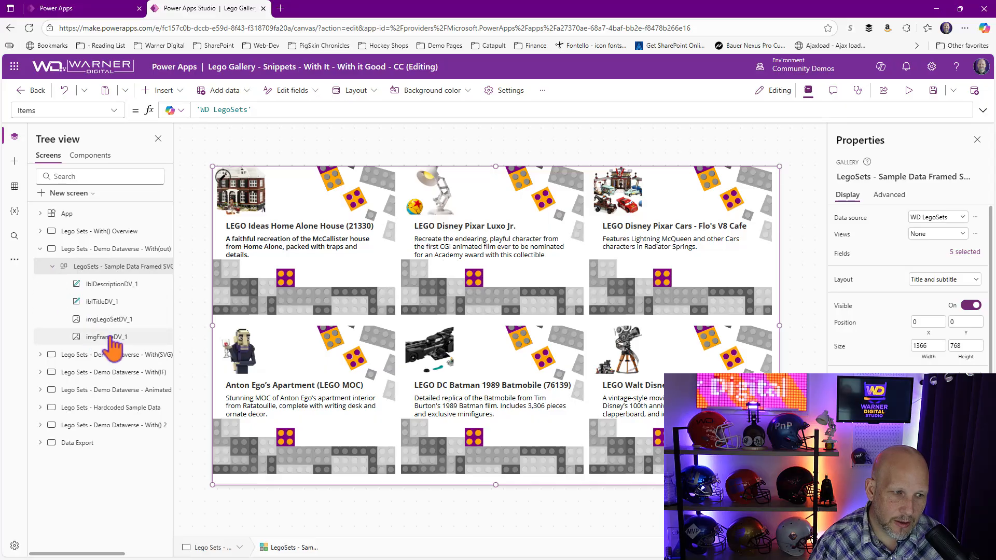
# - Select imgFrameDV_1 in the With(out) gallery to show its SVG Image formula
pyautogui.click(107, 336)
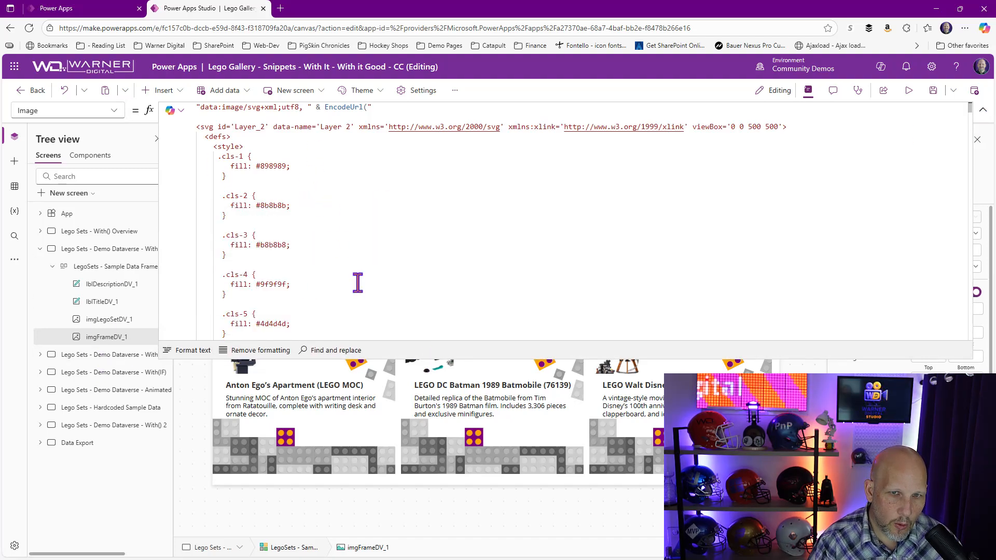
pyautogui.moveTo(365, 371)
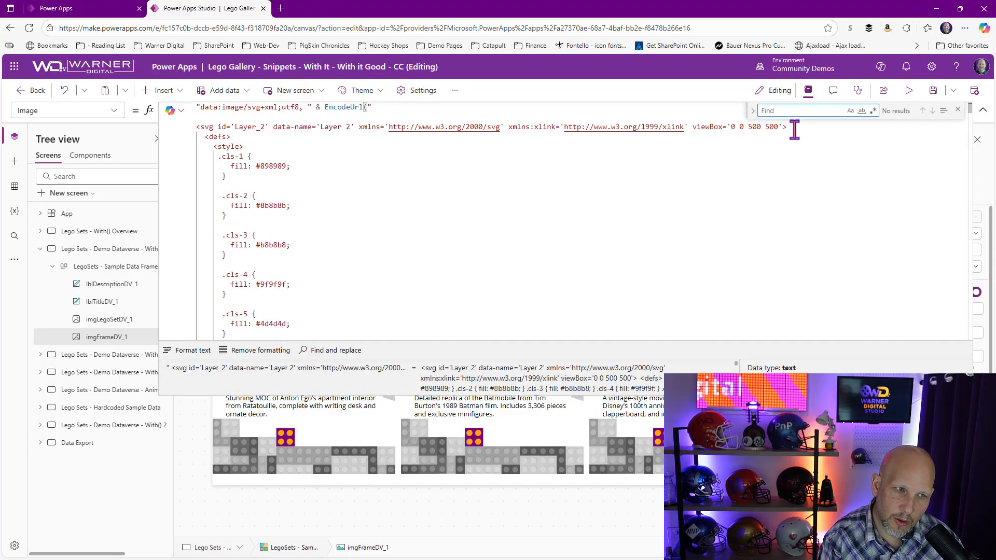
# - Search the frame image formula for "purple" and find no matches
pyautogui.write('purple')
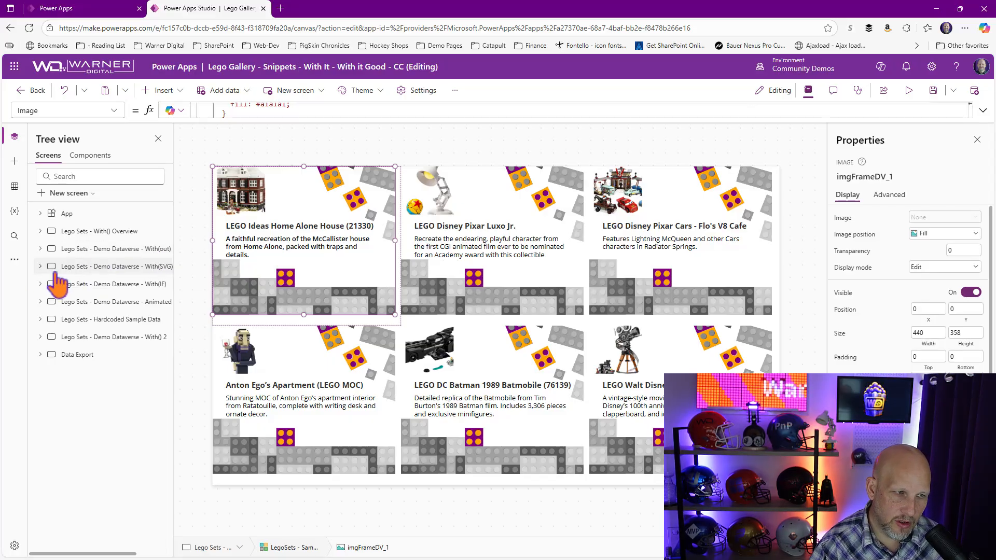
# - Expand the With(SVG) screen and select imgFrameDV to view its colour-record formula
pyautogui.click(40, 266)
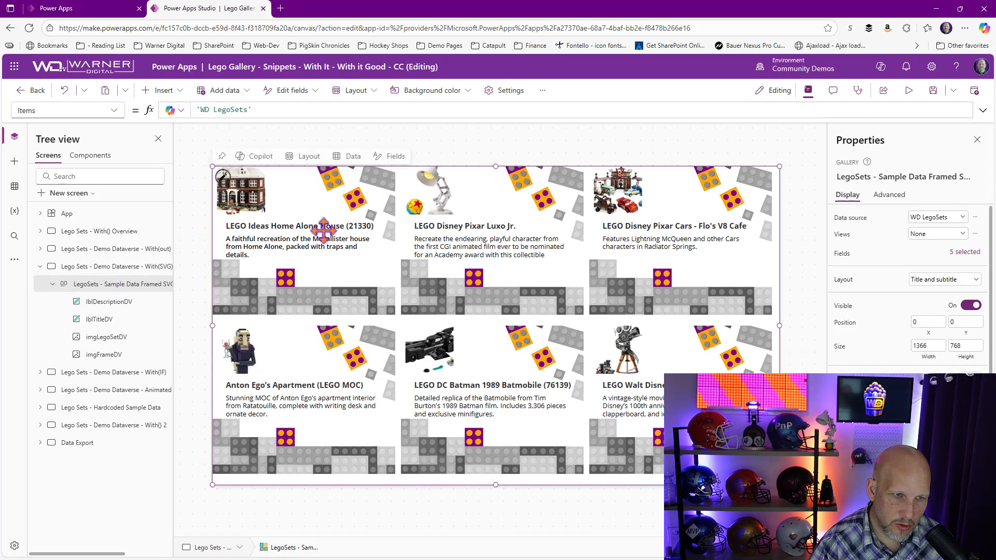
pyautogui.click(102, 355)
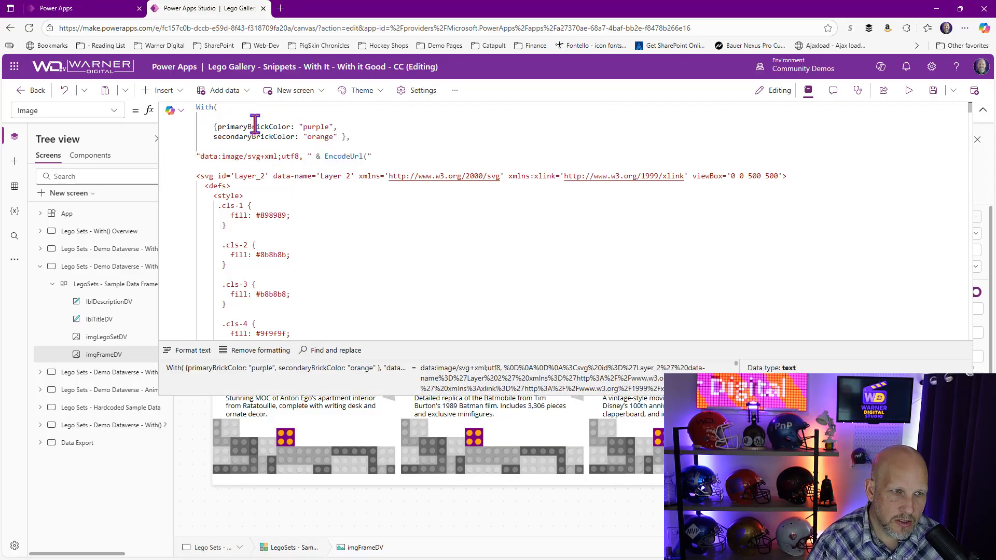
# - Find primaryBrickColor in imgFrameDV's With record and change its value from purple to green
pyautogui.doubleClick(251, 127)
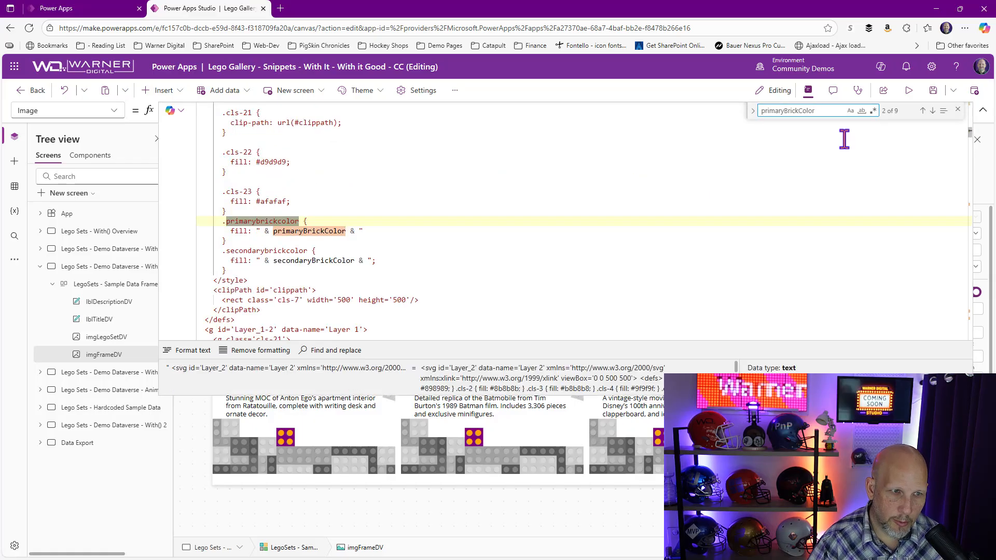
pyautogui.click(922, 110)
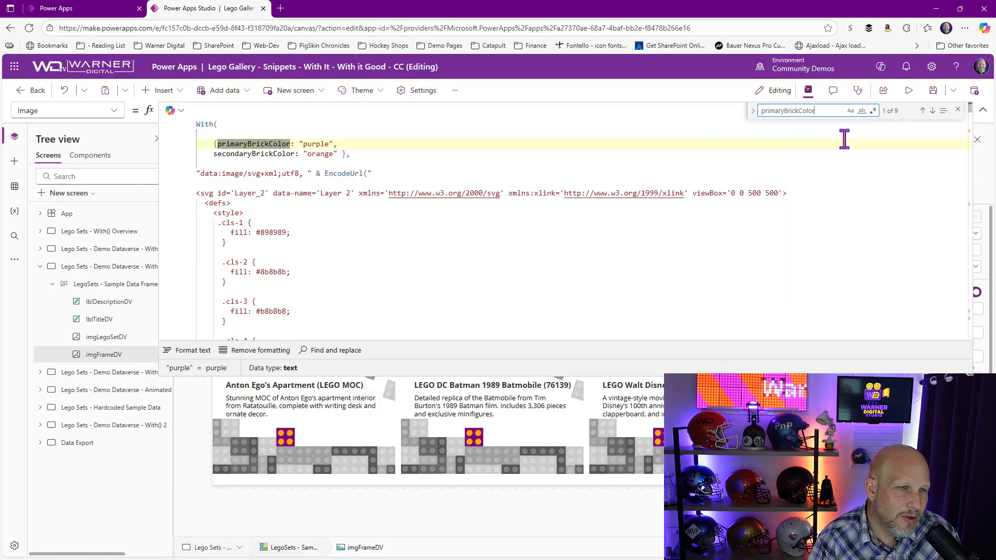
pyautogui.moveTo(850, 190)
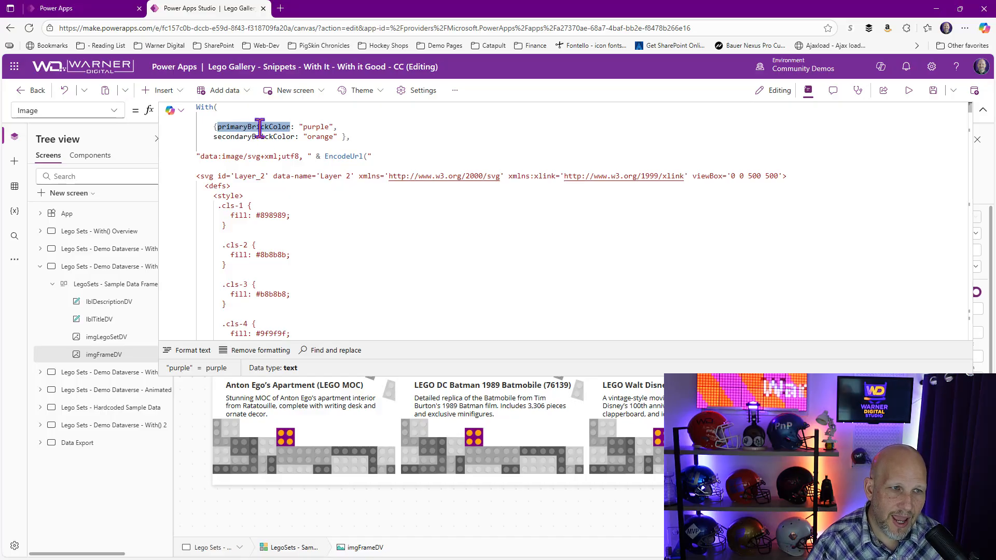
pyautogui.doubleClick(316, 127)
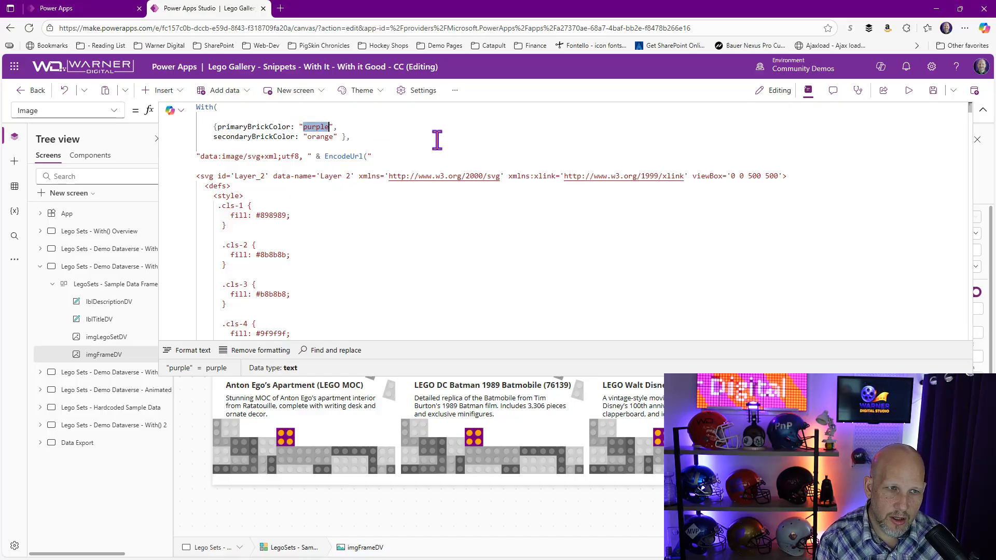
pyautogui.write('green')
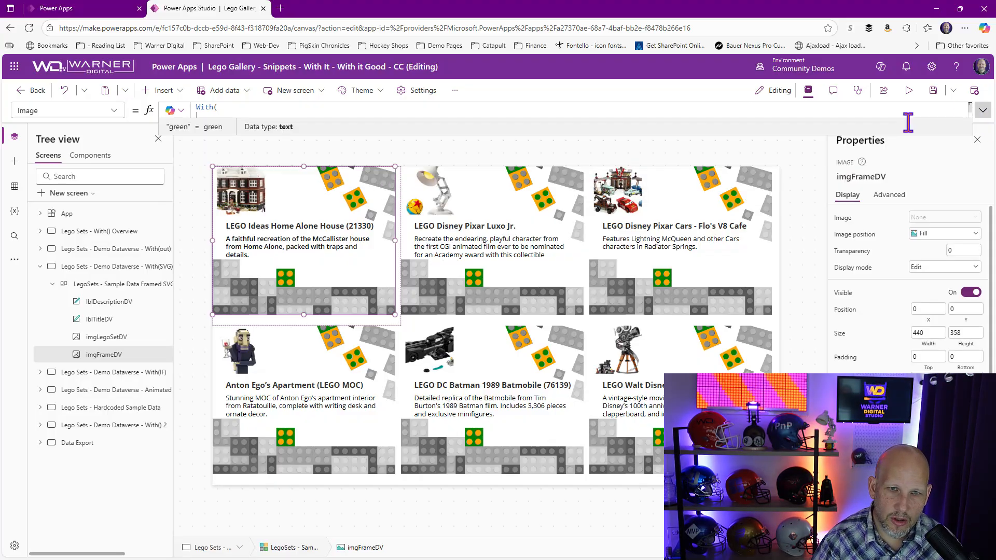
# - Collapse the With(SVG) screen, then expand the With(IF) screen and its LegoSets gallery
pyautogui.click(120, 284)
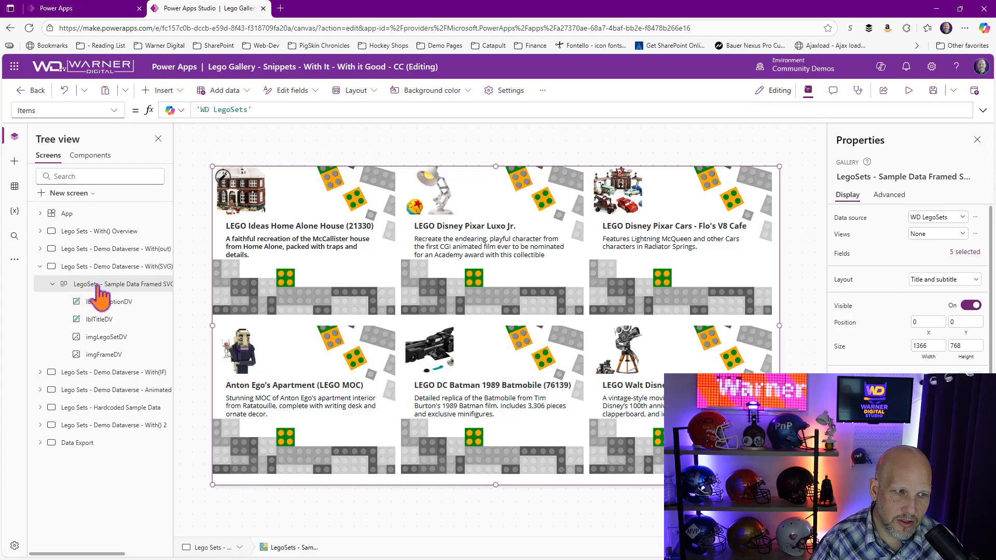
pyautogui.click(40, 266)
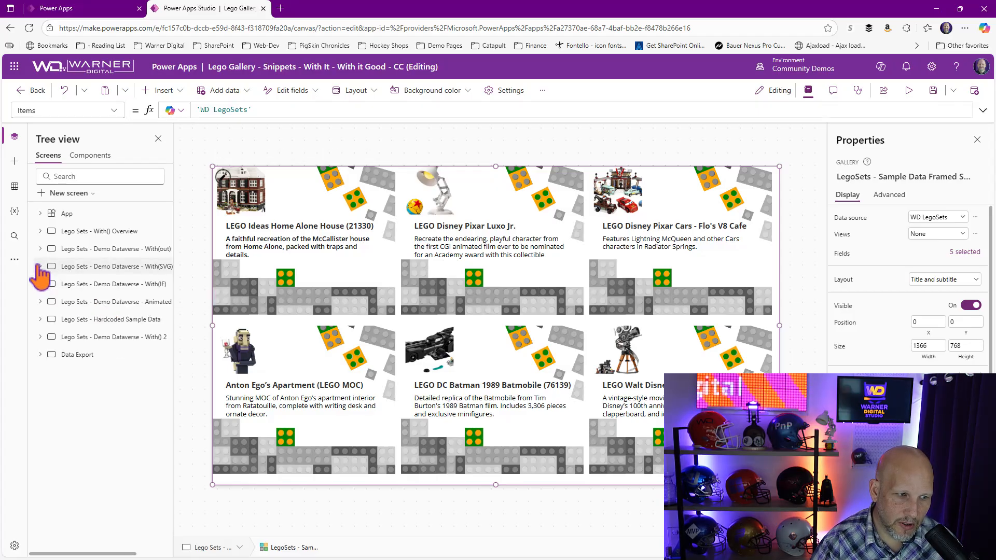
pyautogui.click(108, 284)
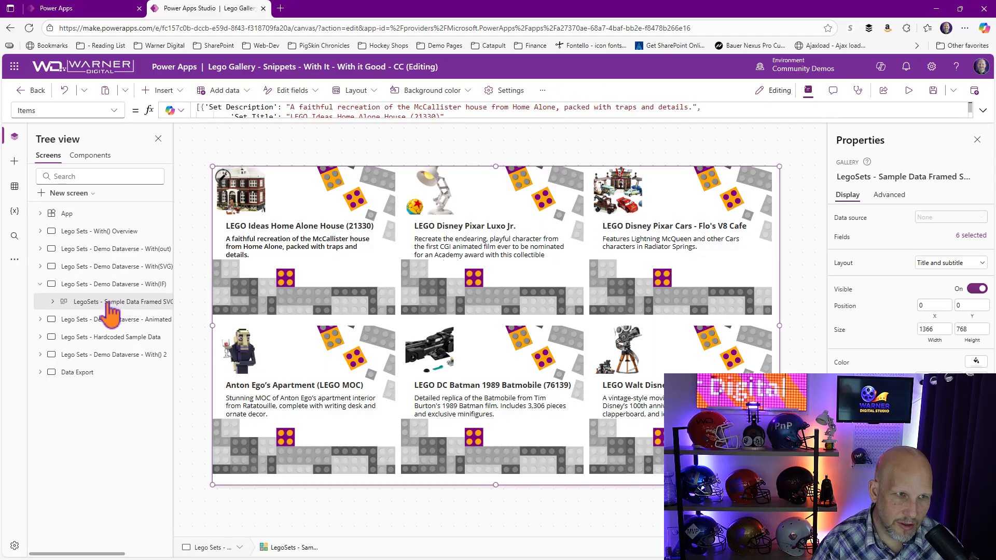
pyautogui.click(48, 301)
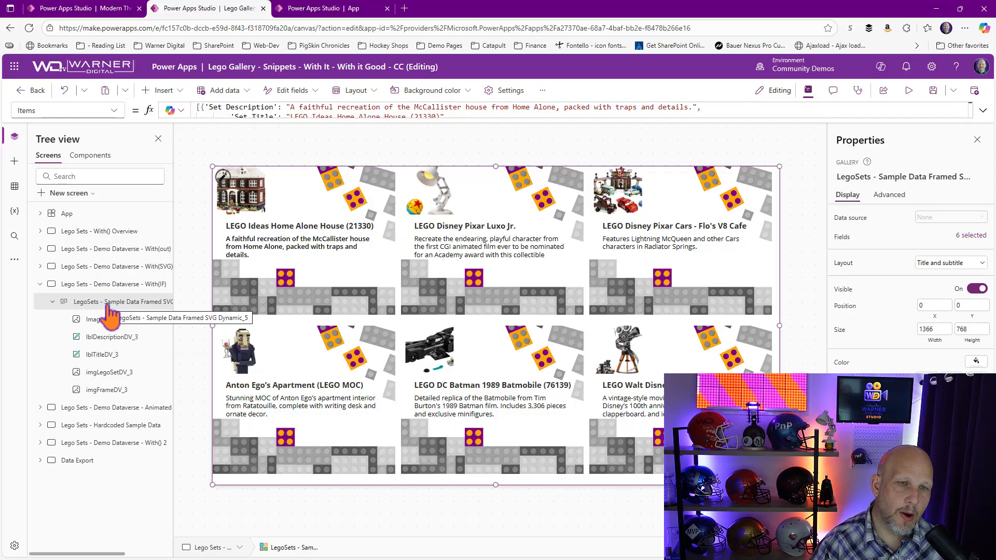
# - View the LegoSets gallery's code from its right-click menu to copy it
pyautogui.rightClick(111, 301)
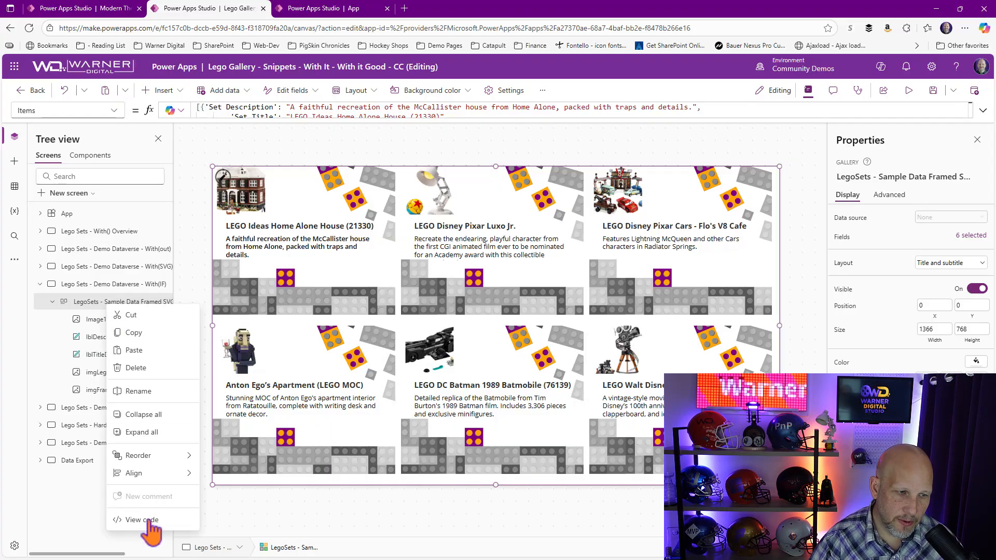
pyautogui.click(138, 520)
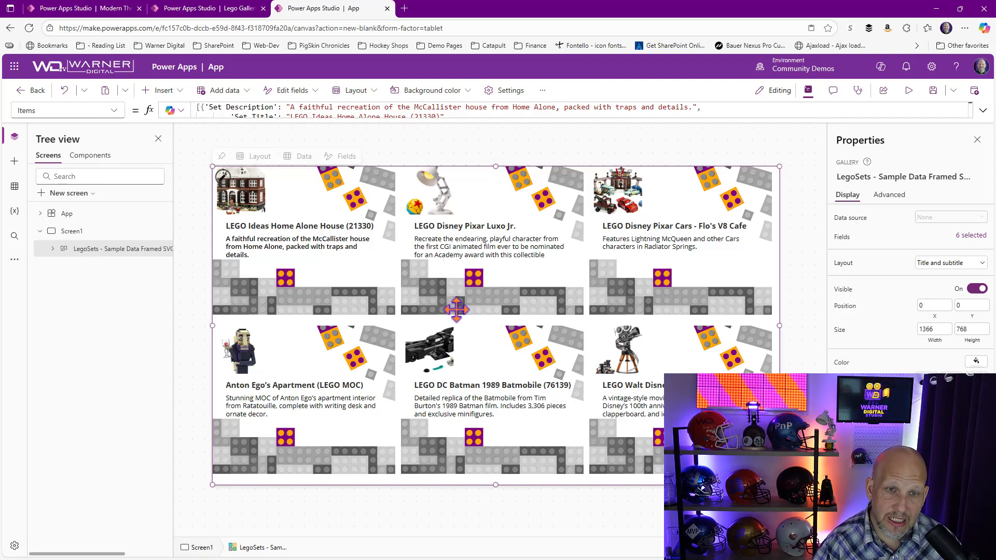
# - Select imgFrameDV_3 in the pasted gallery and change its primary brick colour to green
pyautogui.click(52, 248)
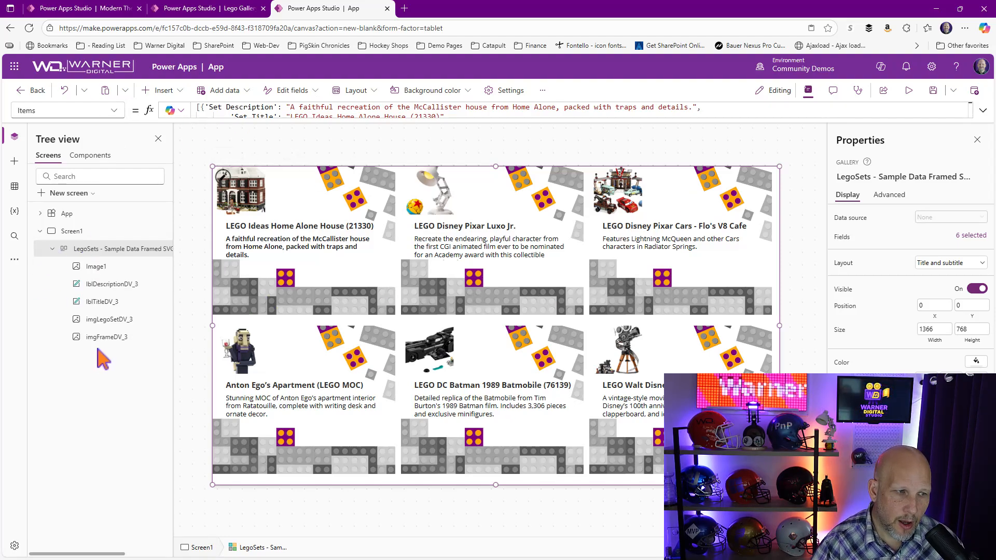
pyautogui.click(109, 336)
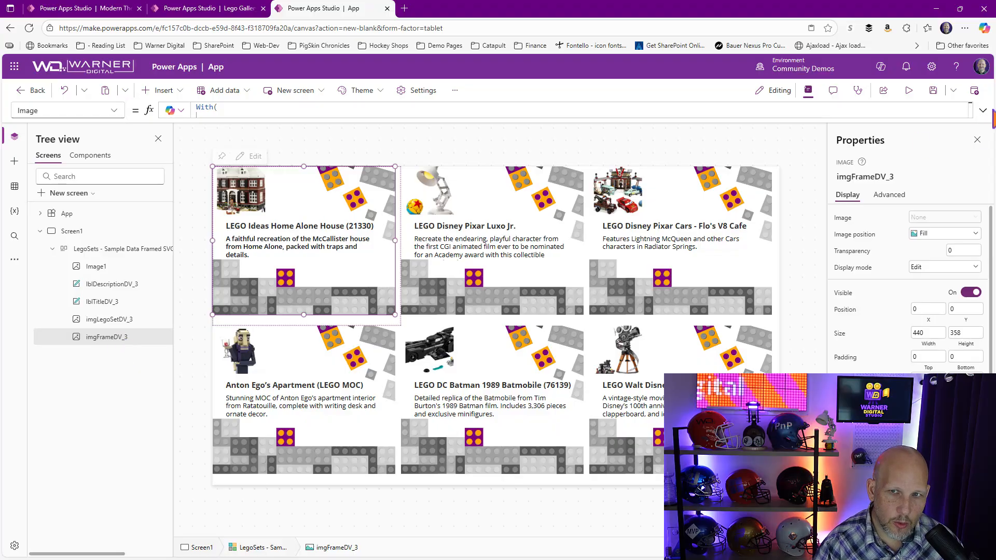
pyautogui.doubleClick(316, 126)
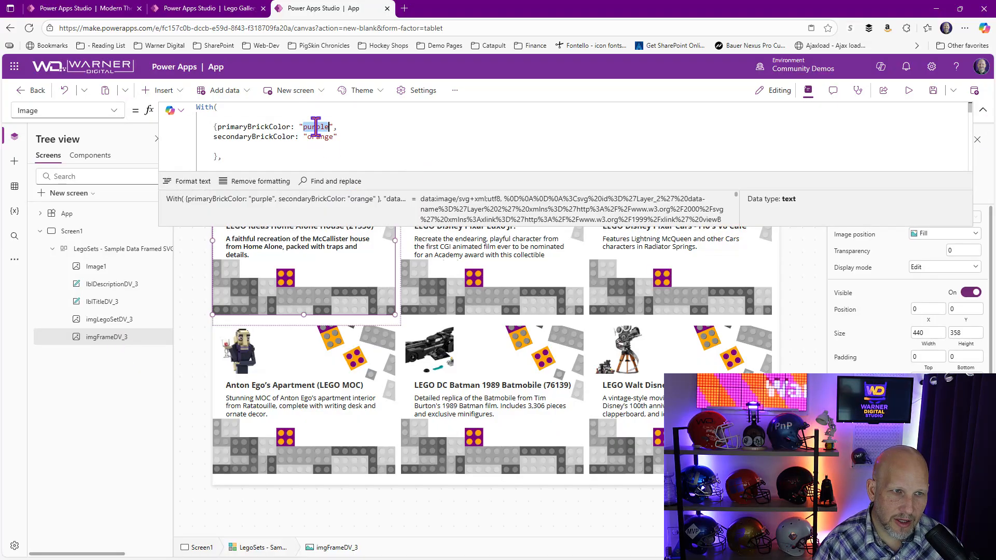
pyautogui.write('green')
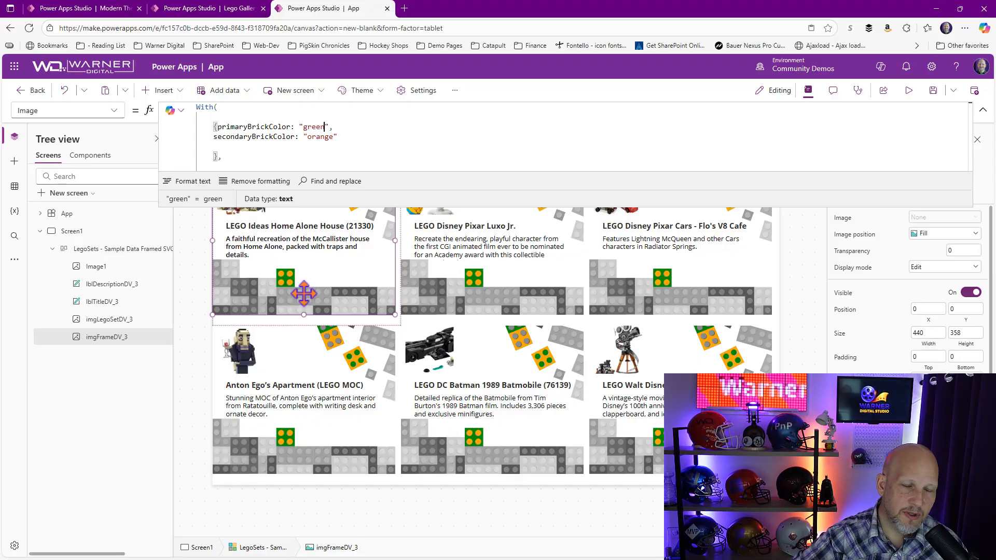
pyautogui.moveTo(311, 283)
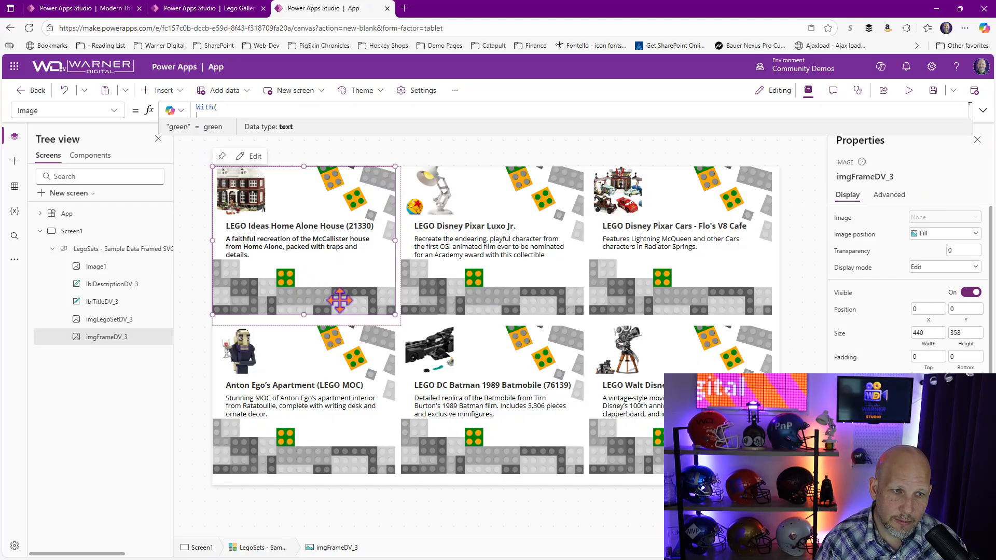
pyautogui.moveTo(388, 247)
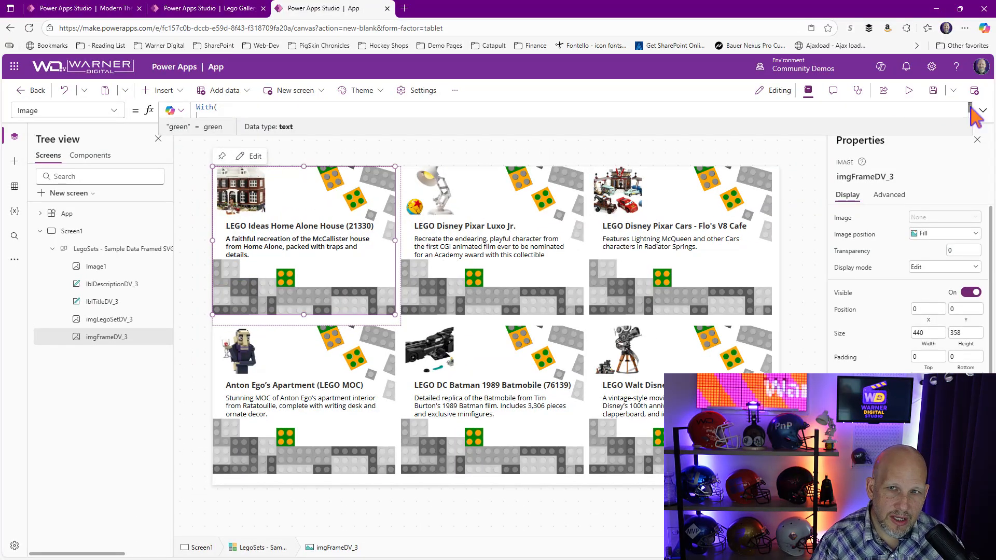
# - Expand the formula bar to reveal the frame image's full With formula and its brick colours
pyautogui.click(980, 110)
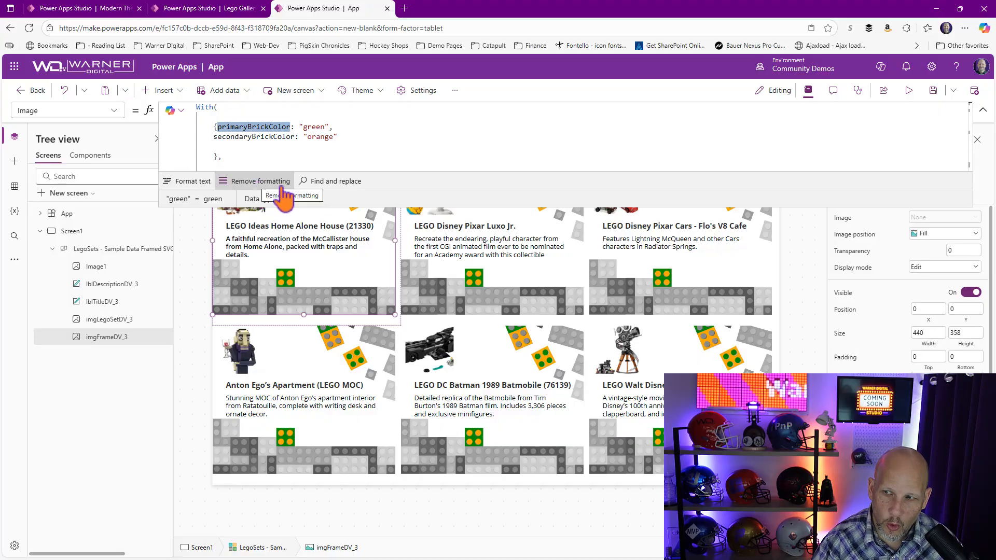
pyautogui.moveTo(336, 181)
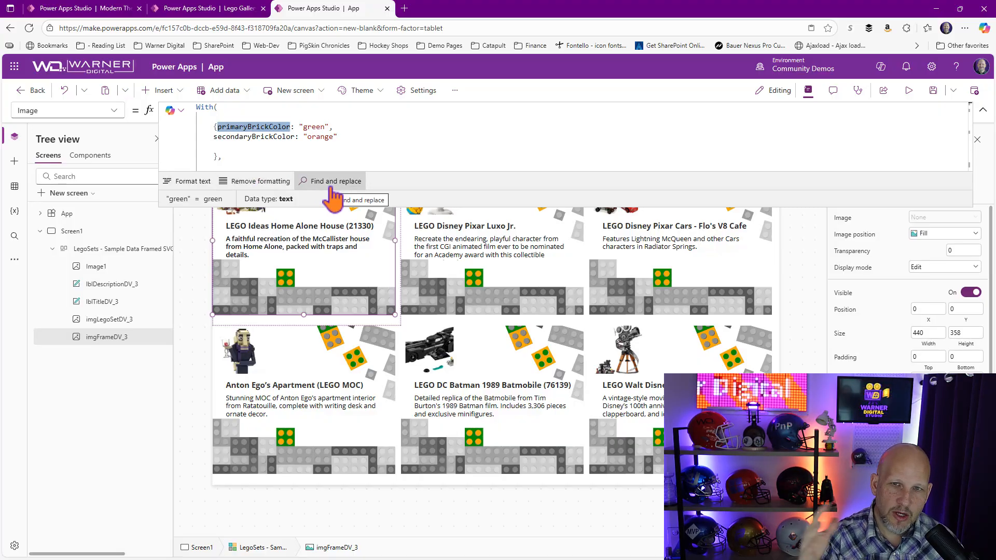